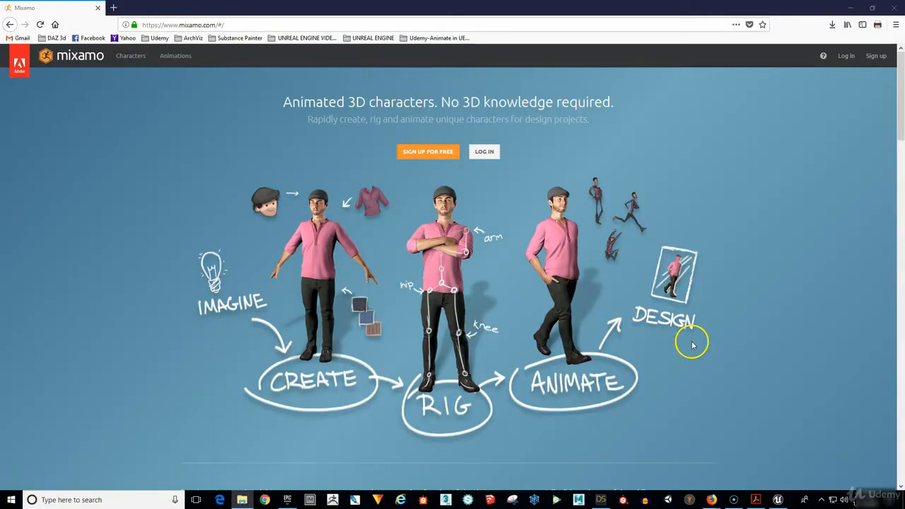
pyautogui.moveTo(812, 90)
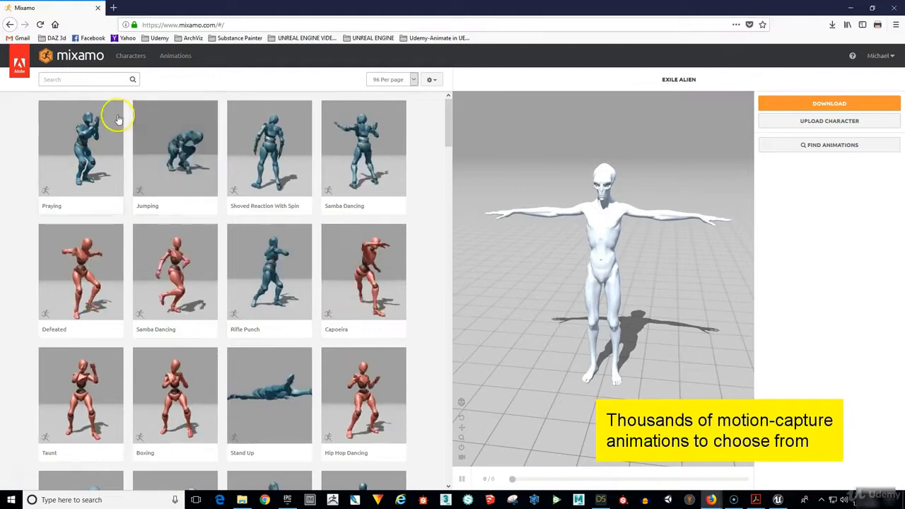
# - Preview the Pointing animation on the Exile Alien from the thumbnail list
pyautogui.scroll(-3)
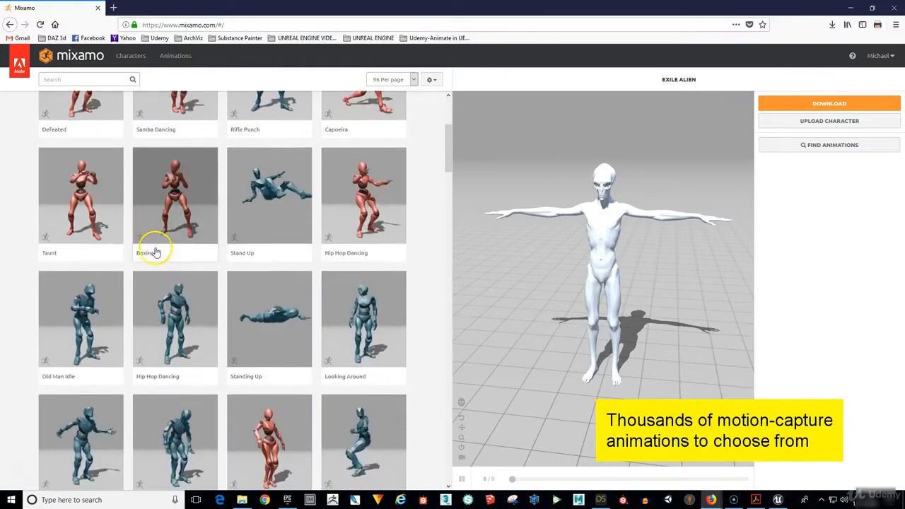
pyautogui.scroll(-3)
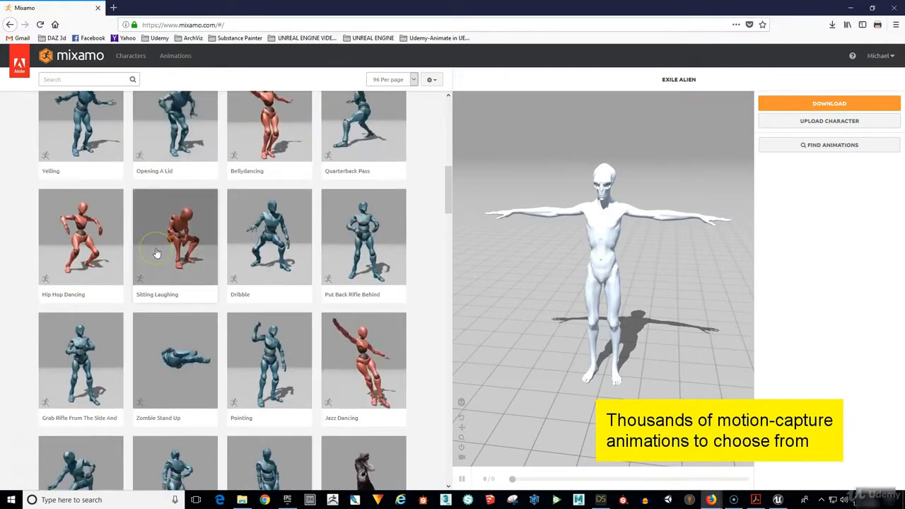
pyautogui.scroll(-3)
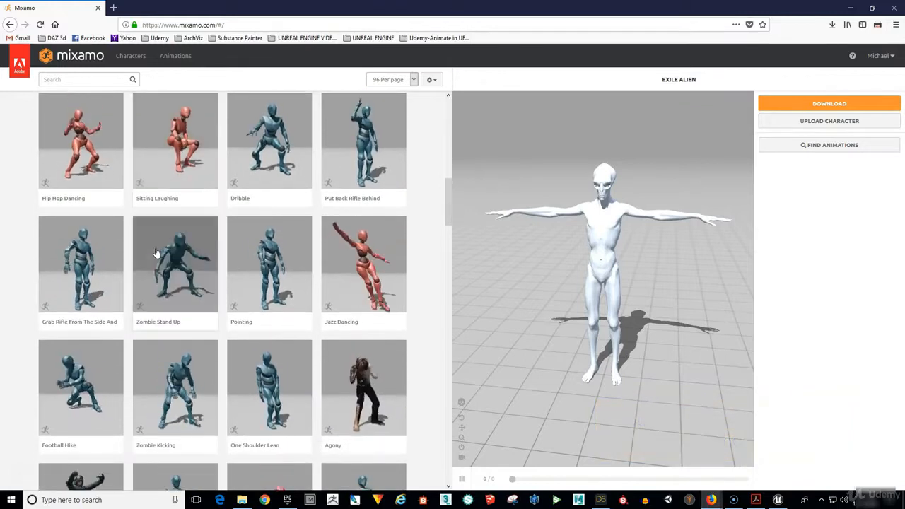
pyautogui.click(269, 265)
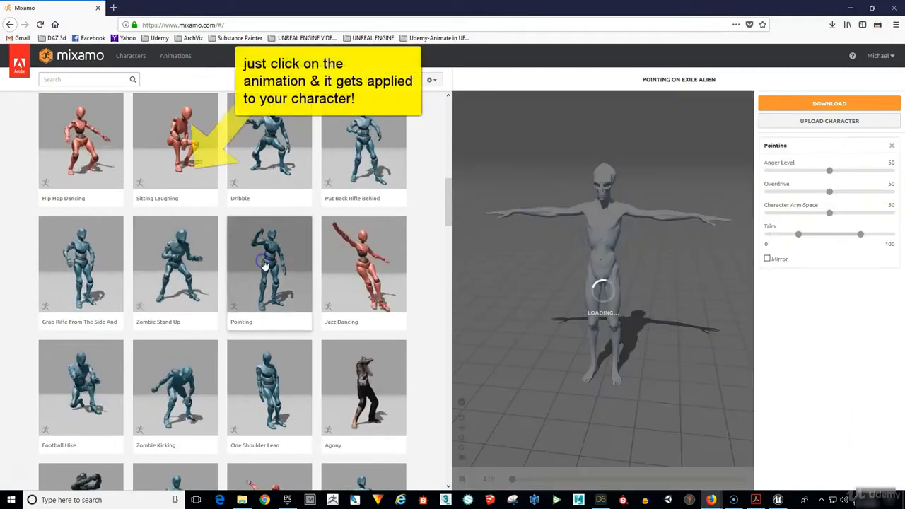
pyautogui.click(269, 265)
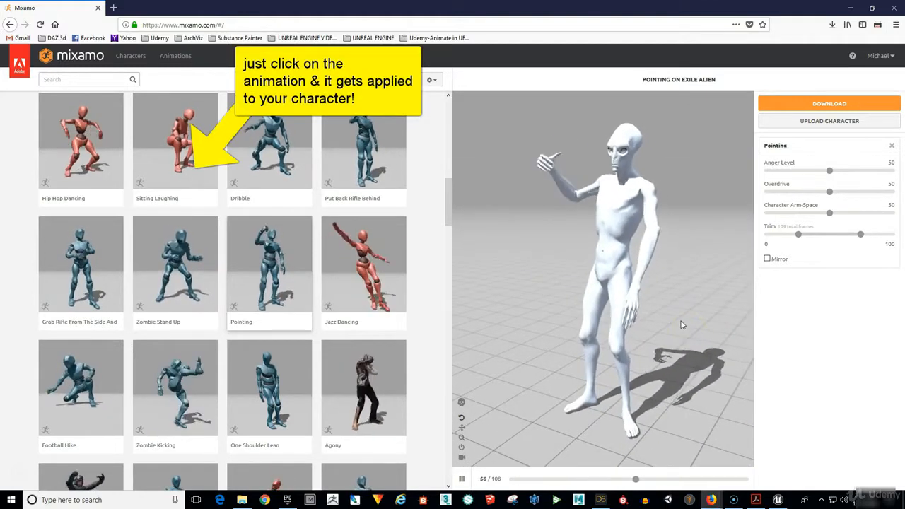
# - Apply the Agony animation to the Exile Alien instead
pyautogui.click(363, 388)
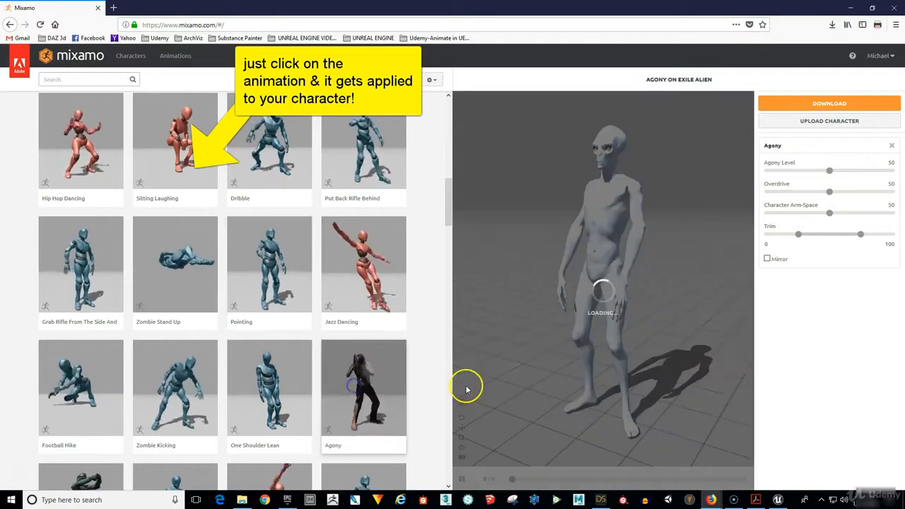
pyautogui.click(364, 388)
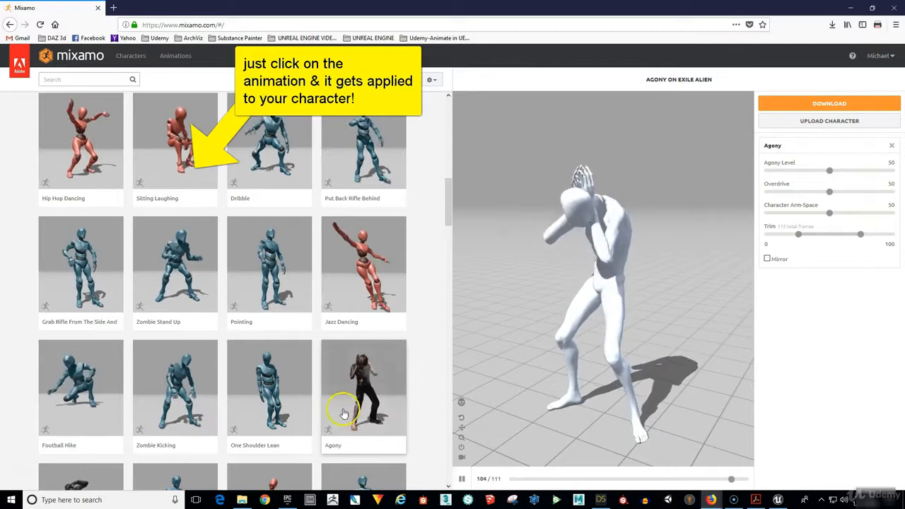
pyautogui.click(176, 387)
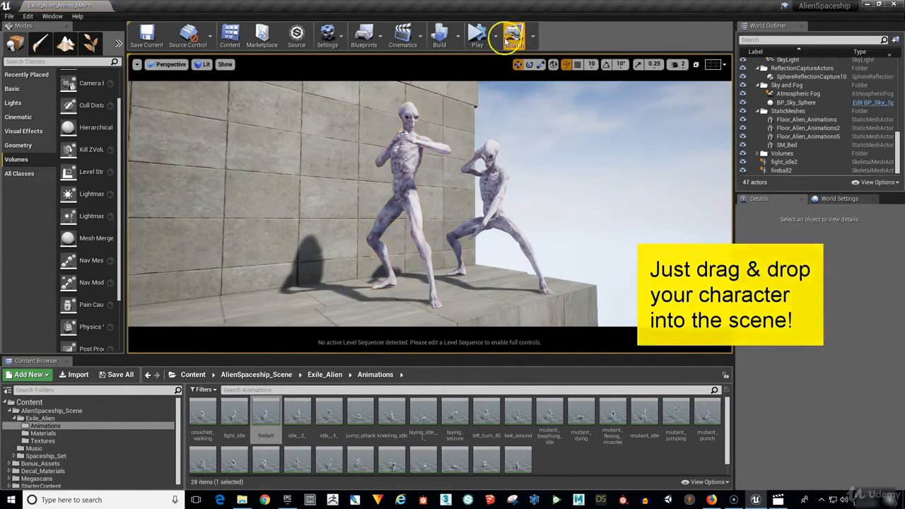
# - Play the level so both alien characters perform their animations in the scene
pyautogui.click(476, 34)
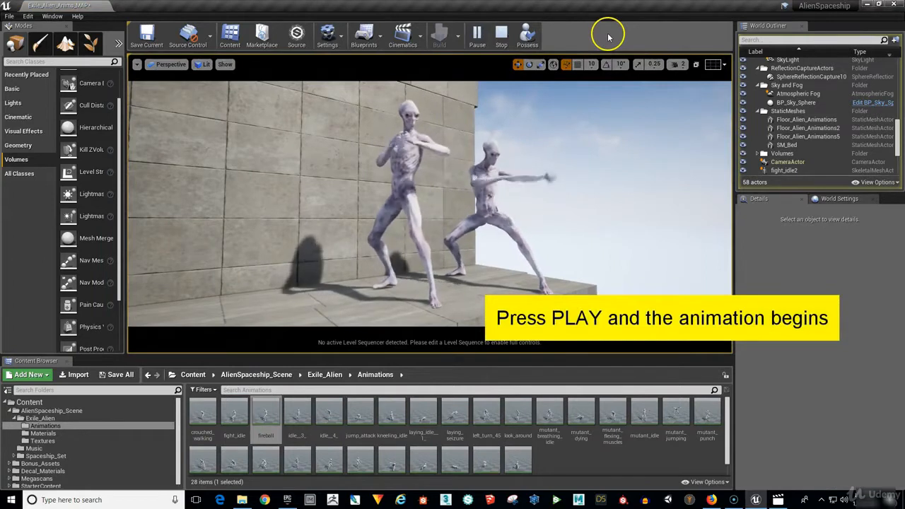
pyautogui.click(476, 33)
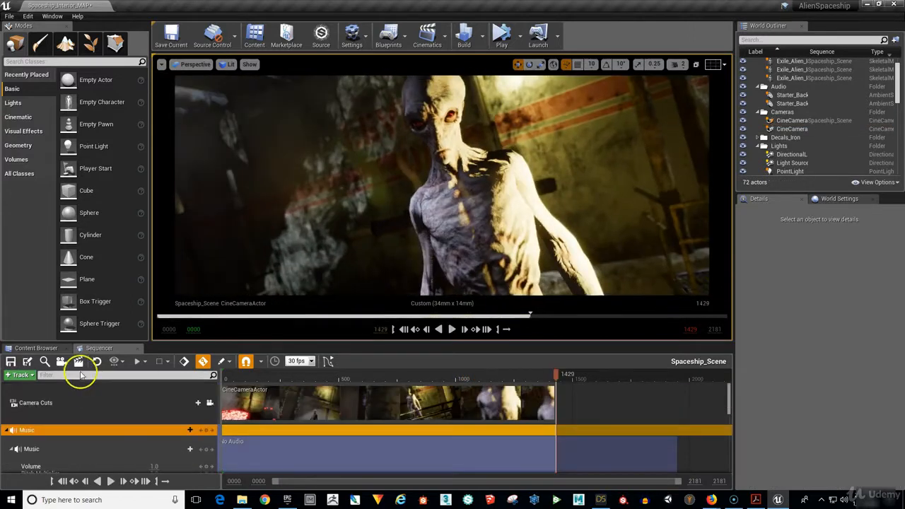
# - Start capturing the Spaceship_Scene cinematic as a movie from Render Movie Settings
pyautogui.click(203, 362)
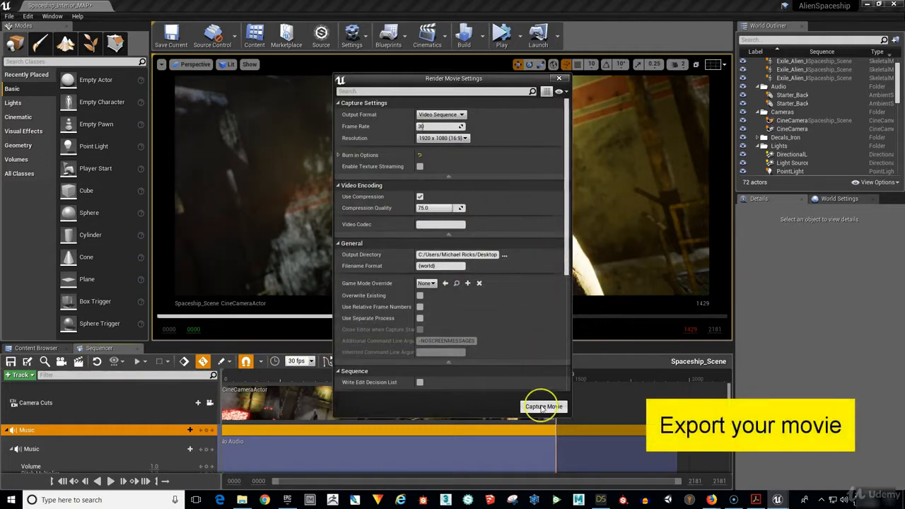
pyautogui.click(543, 406)
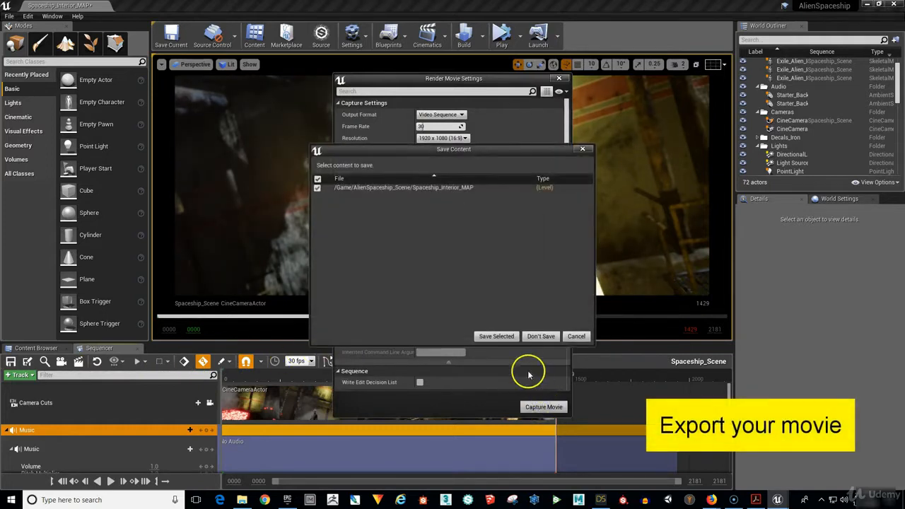